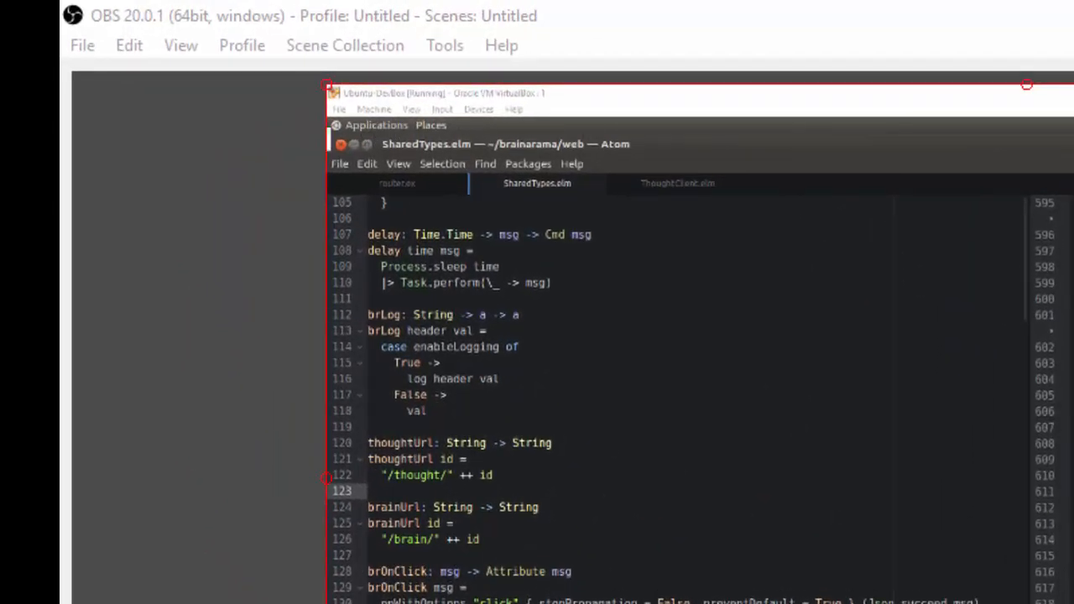
pyautogui.moveTo(926, 134)
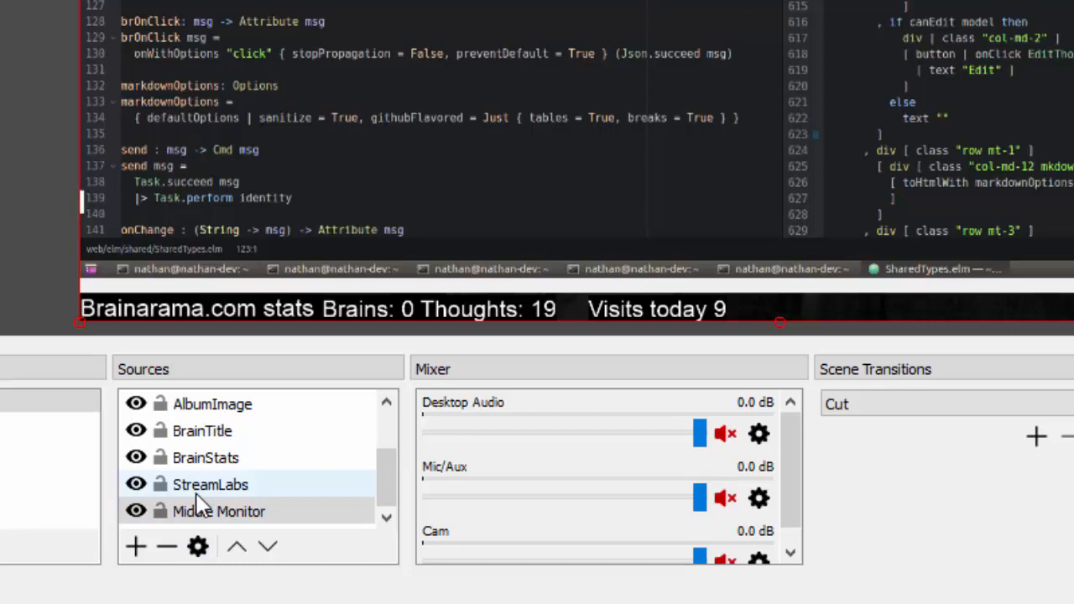
# Bring up the context menu for the Middle Monitor source in the Sources list
pyautogui.rightClick(218, 511)
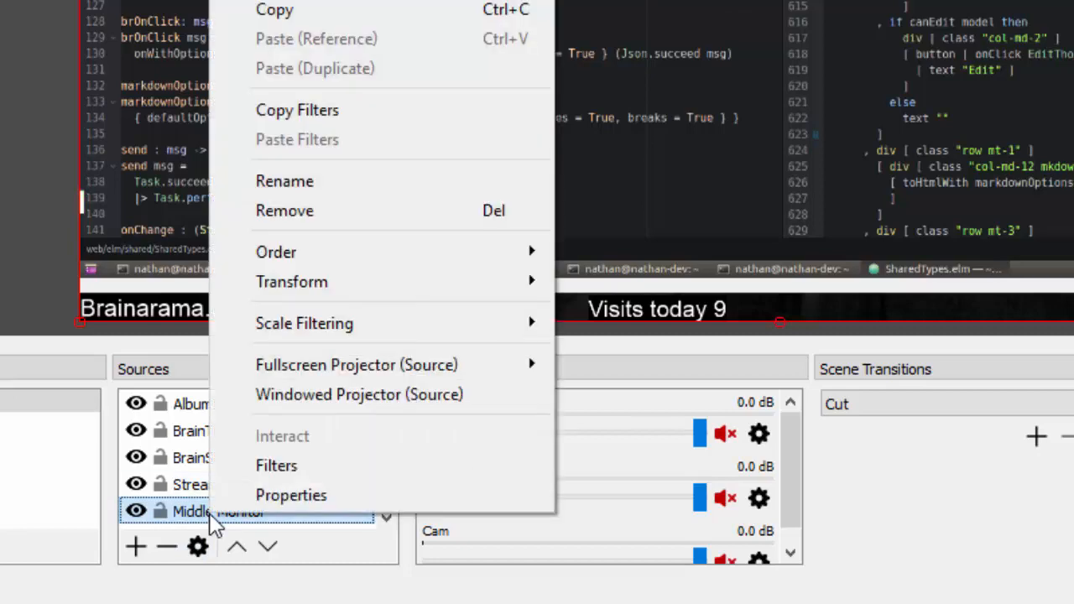
pyautogui.moveTo(369, 306)
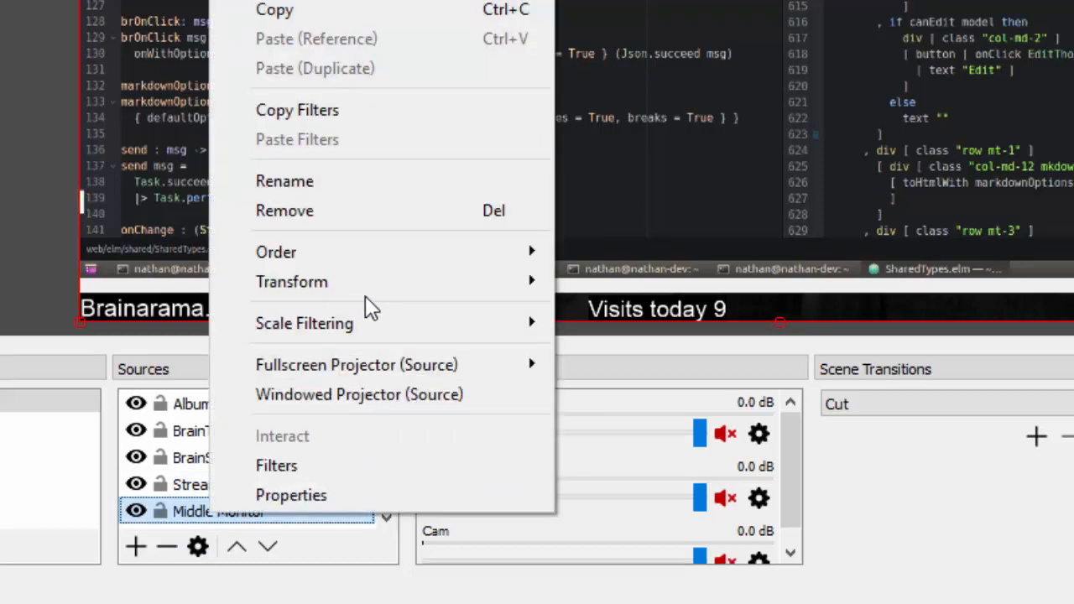
pyautogui.moveTo(292, 282)
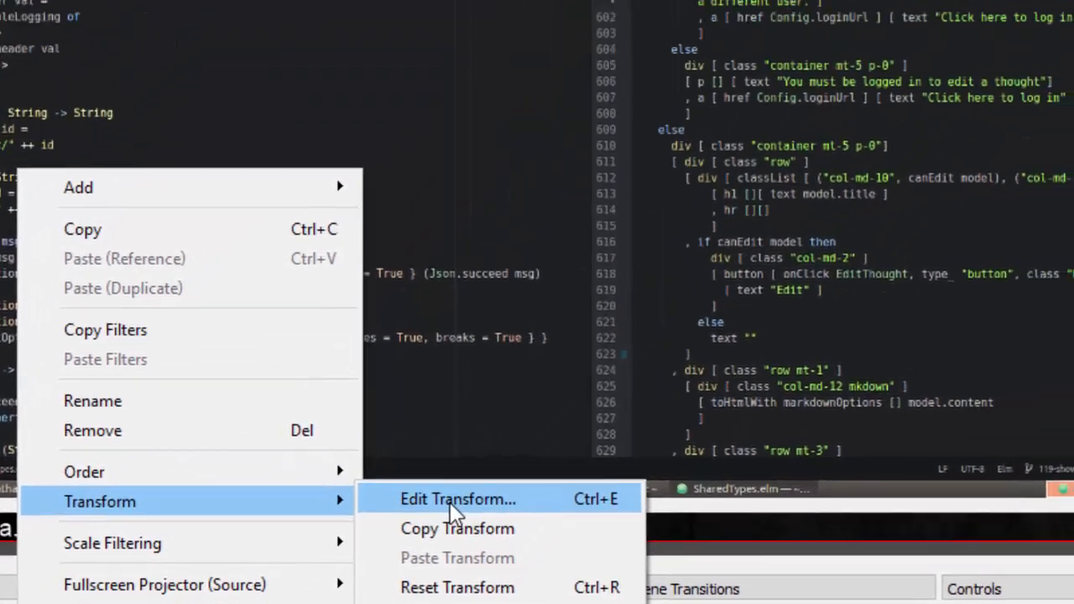
# In Edit Transform for Middle Monitor, set Crop Top to 44 pixels
pyautogui.click(456, 499)
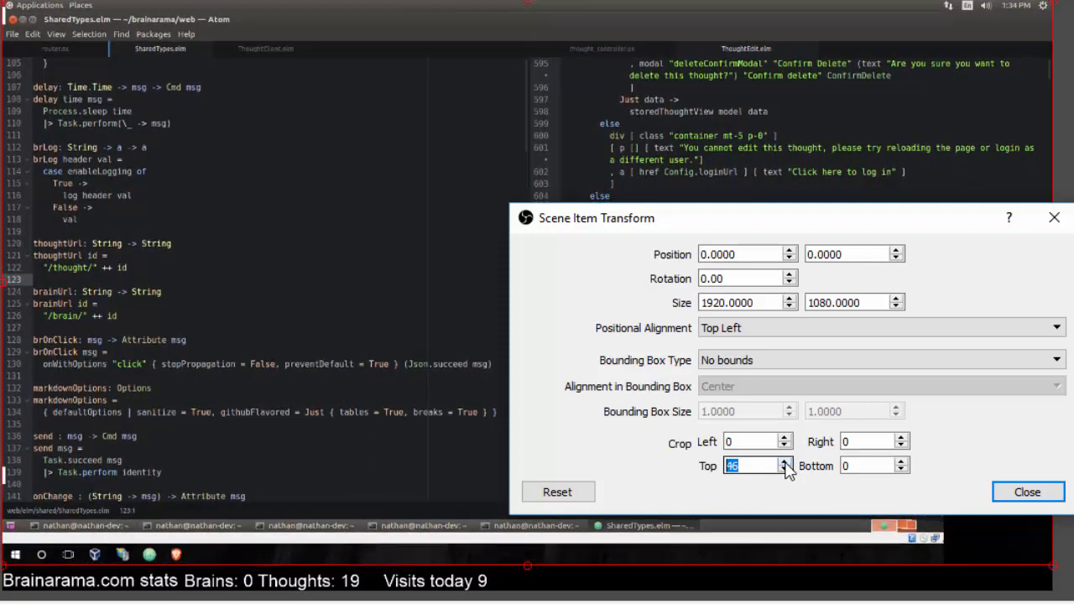
pyautogui.click(785, 470)
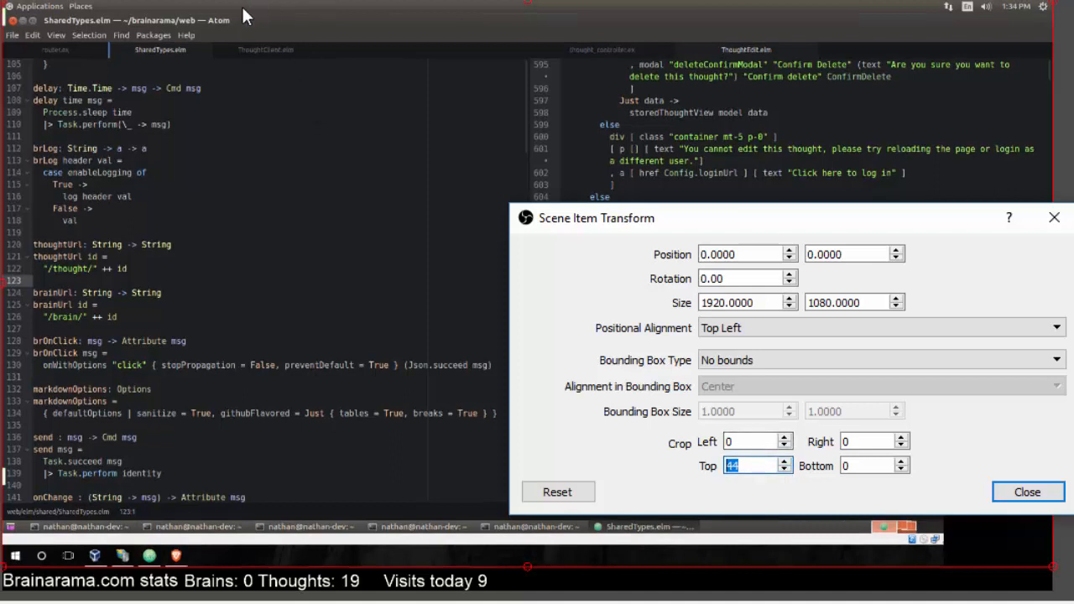
pyautogui.moveTo(176, 556)
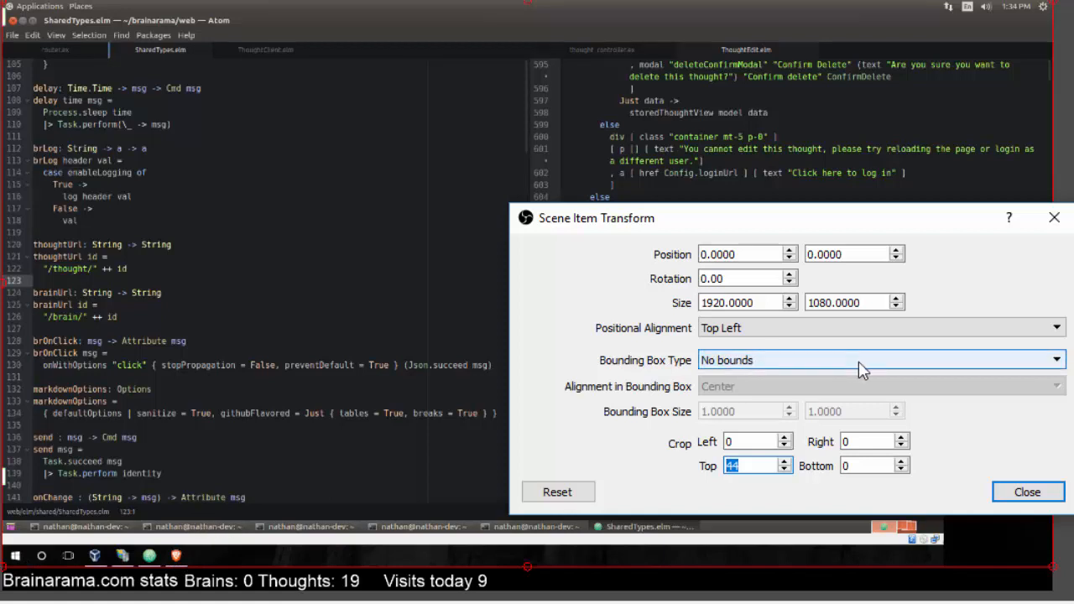
# Set Bounding Box Type to Stretch to bounds with a 1920x1080 bounding box
pyautogui.click(882, 359)
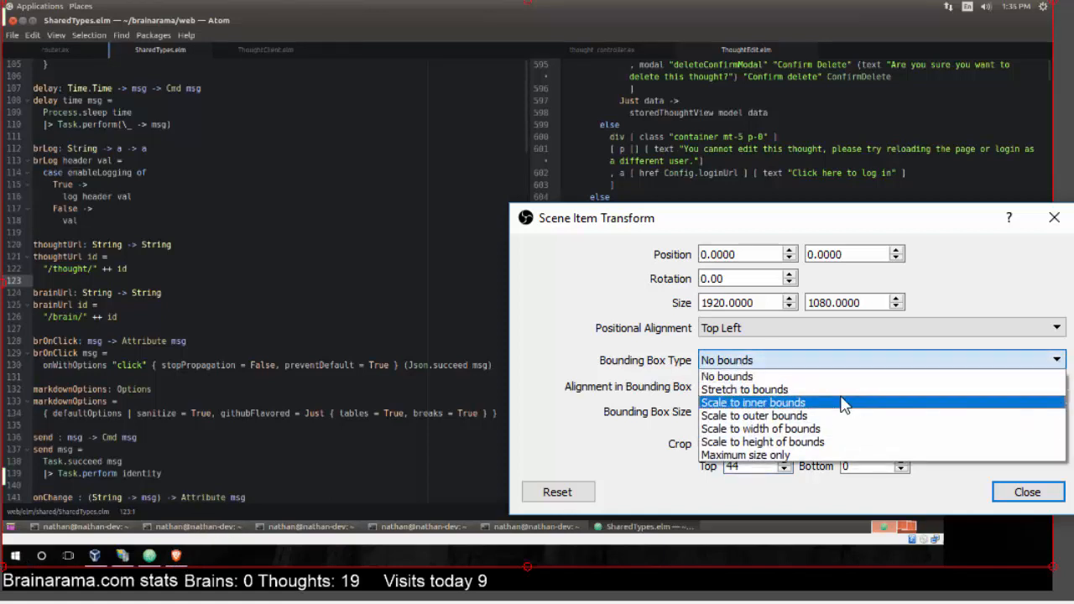
pyautogui.click(743, 390)
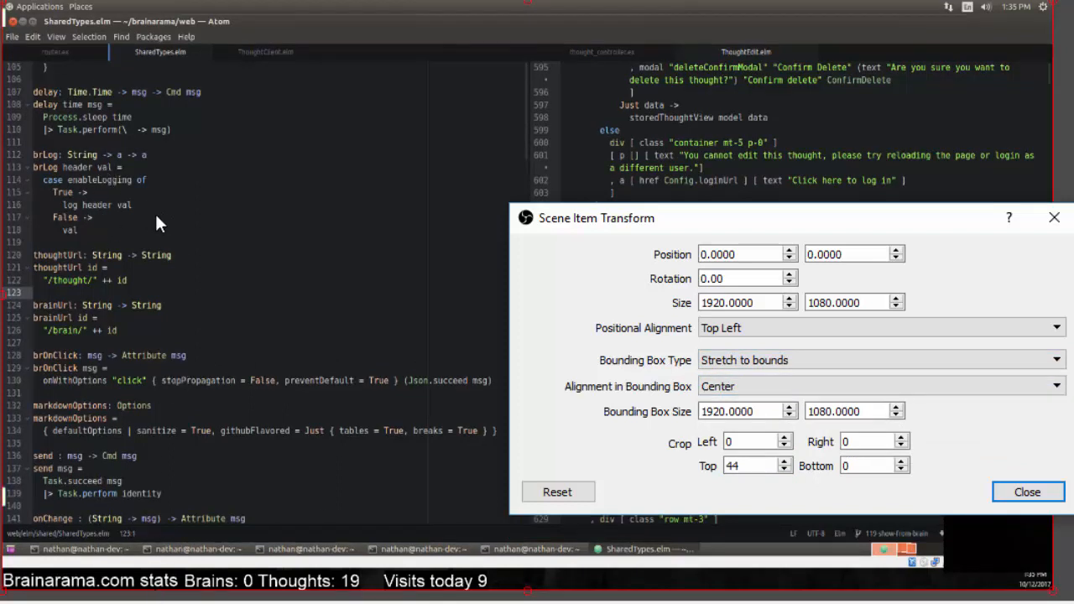
pyautogui.moveTo(226, 245)
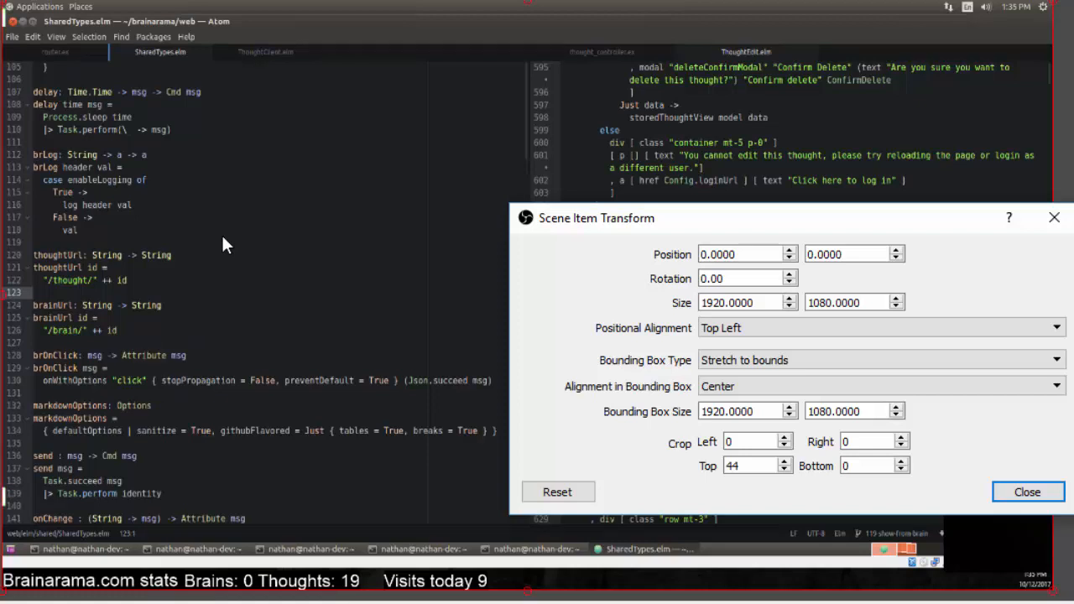
pyautogui.moveTo(58, 20)
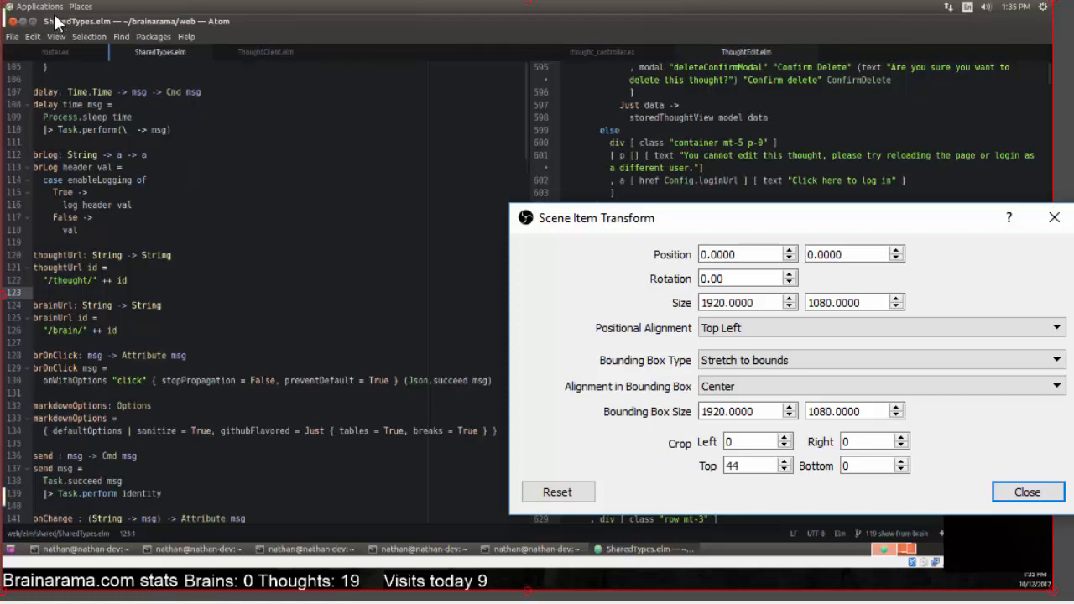
pyautogui.moveTo(400, 10)
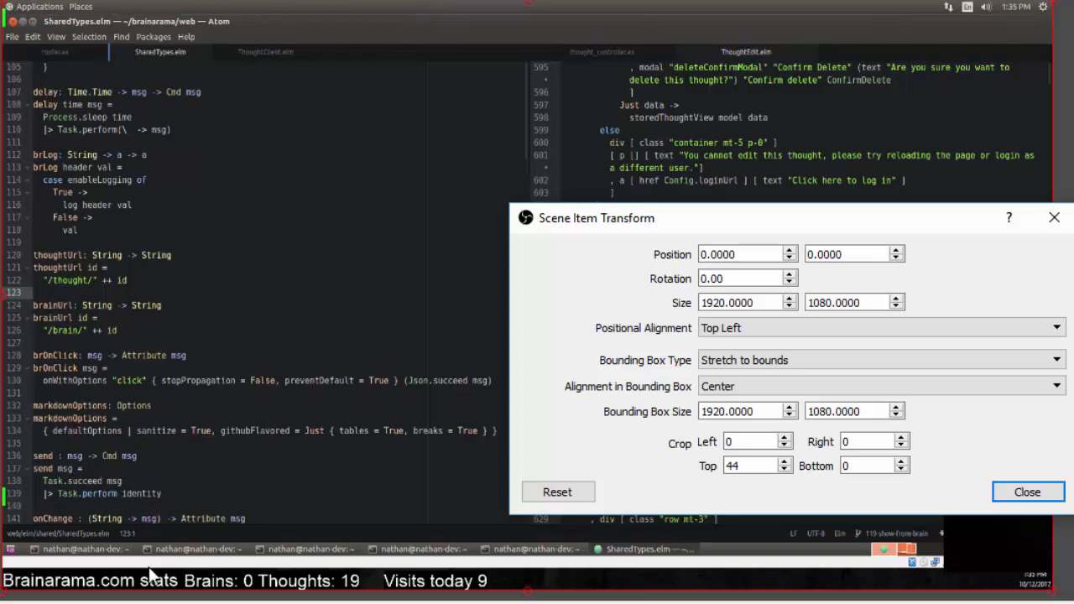
pyautogui.moveTo(719, 579)
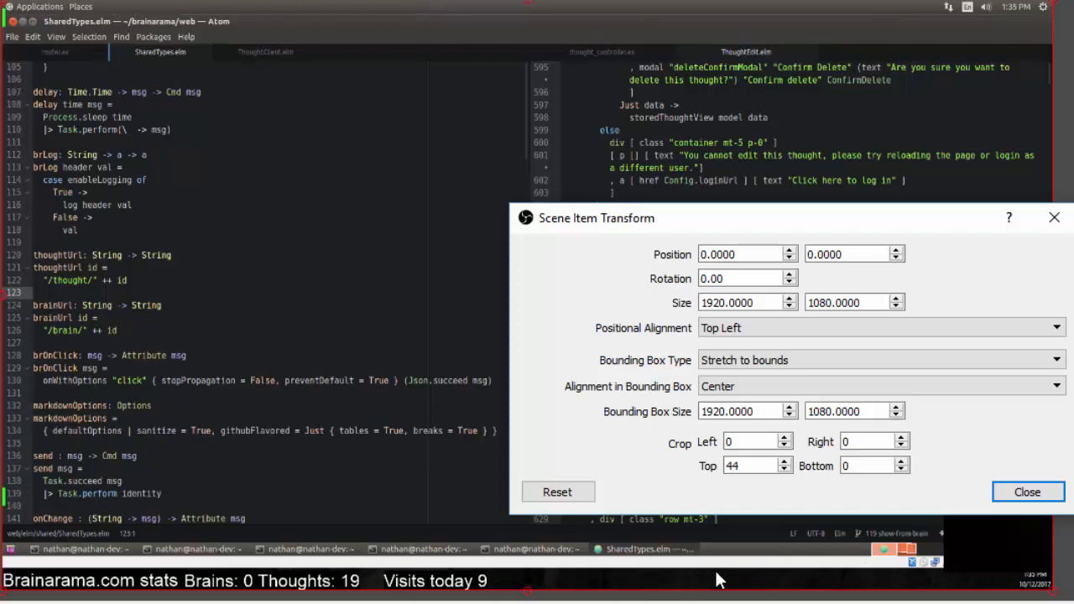
pyautogui.moveTo(352, 450)
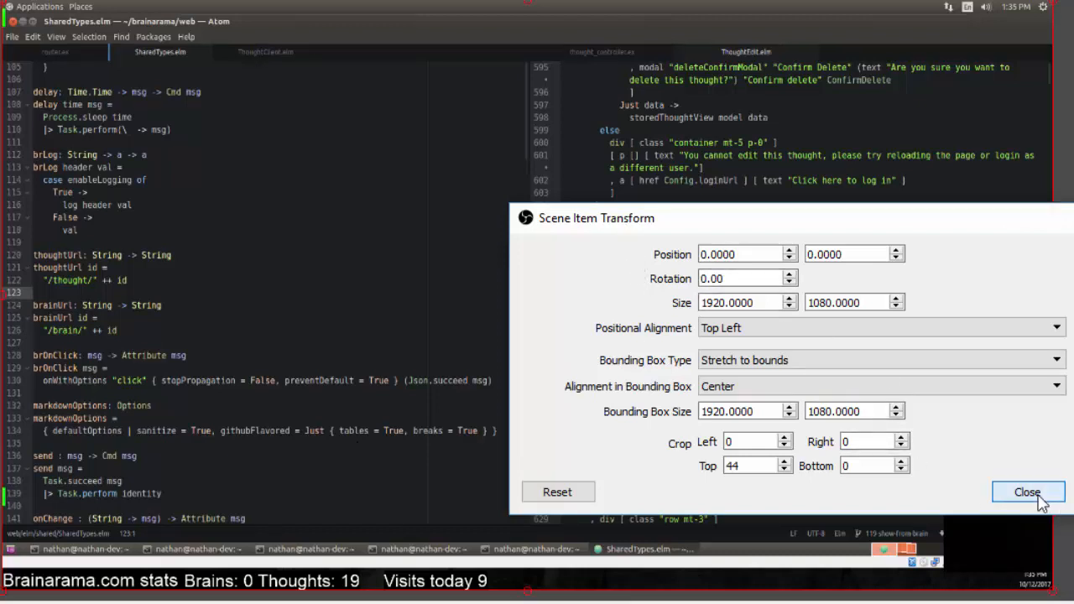
# Close the Scene Item Transform dialog so the cropped capture fills the preview
pyautogui.click(1027, 492)
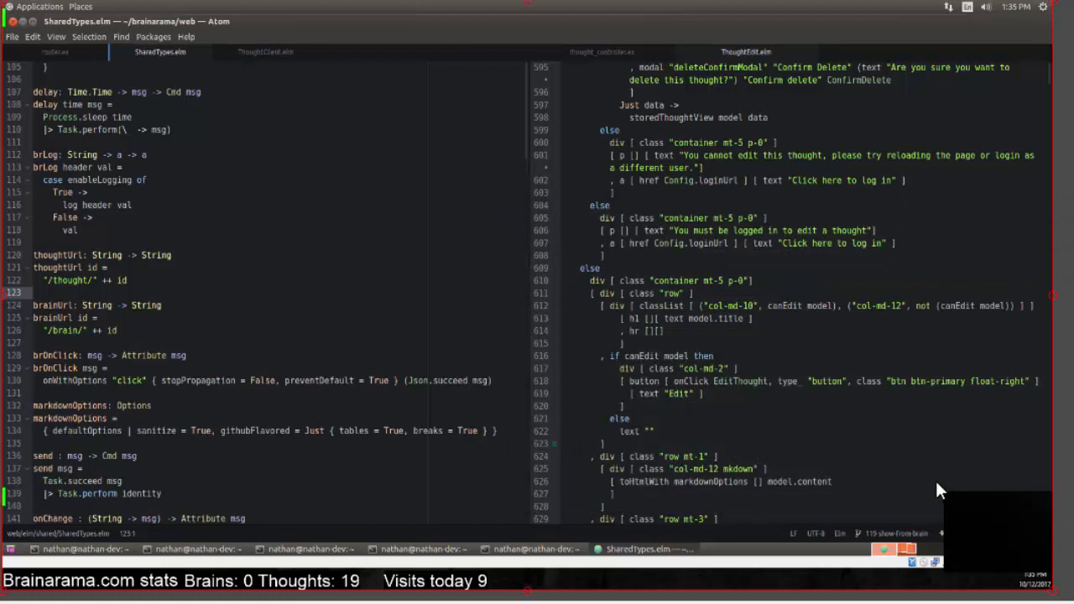